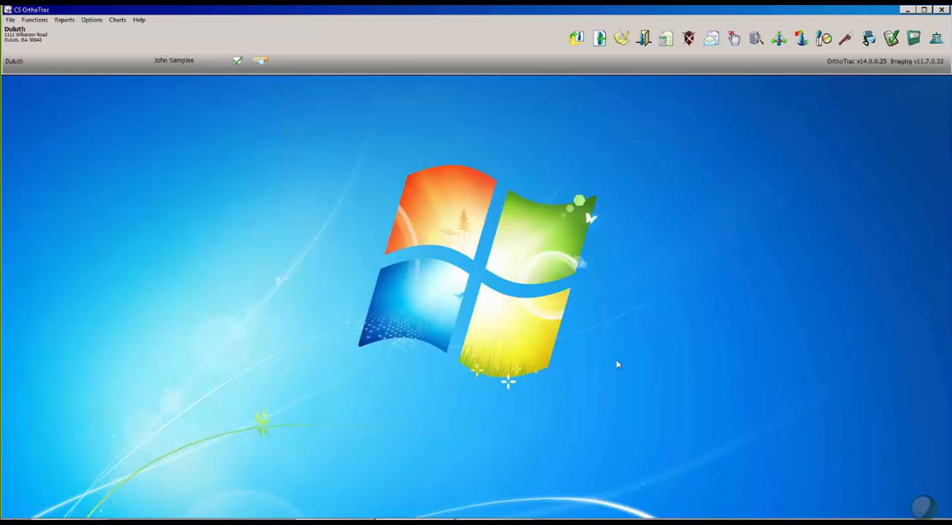
mouse_move(43, 508)
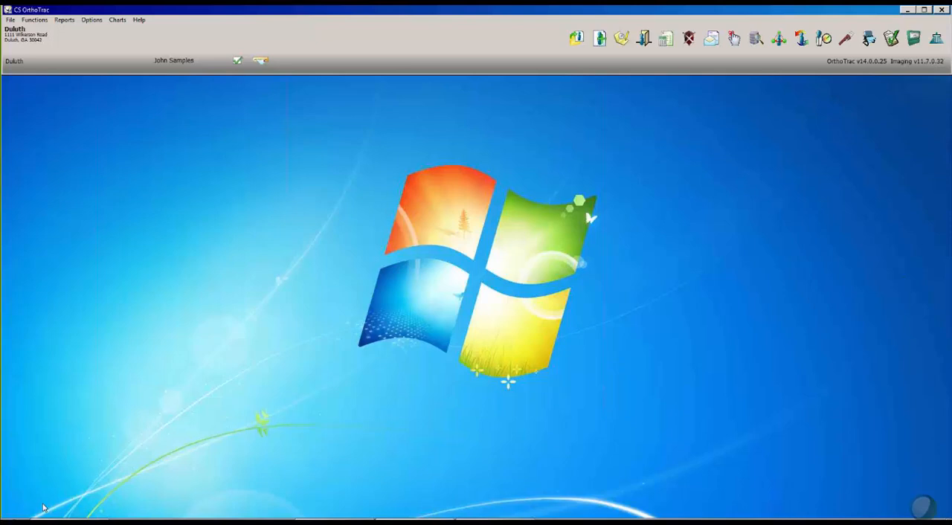
Open the OR250 OrthoTrac Training Workbook PDF from the Start menu's All Programs list
left_click(11, 521)
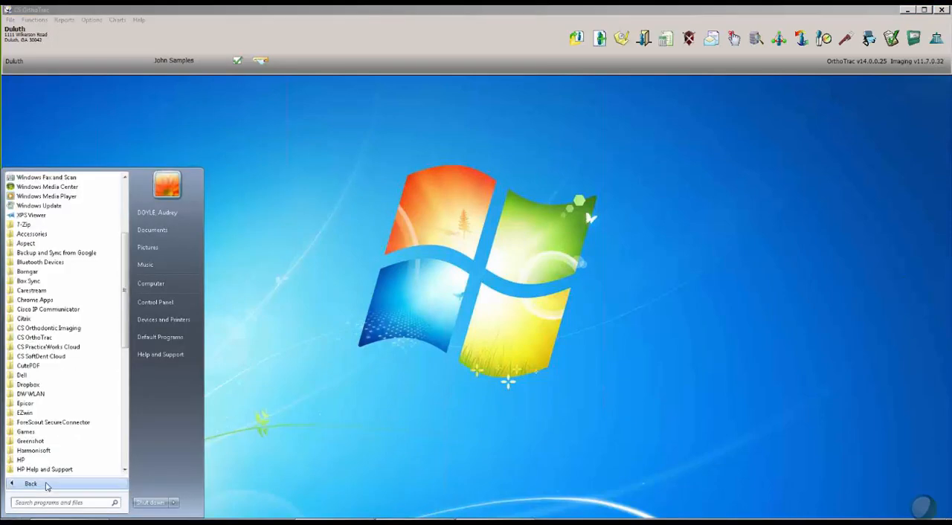
scroll("down", 3)
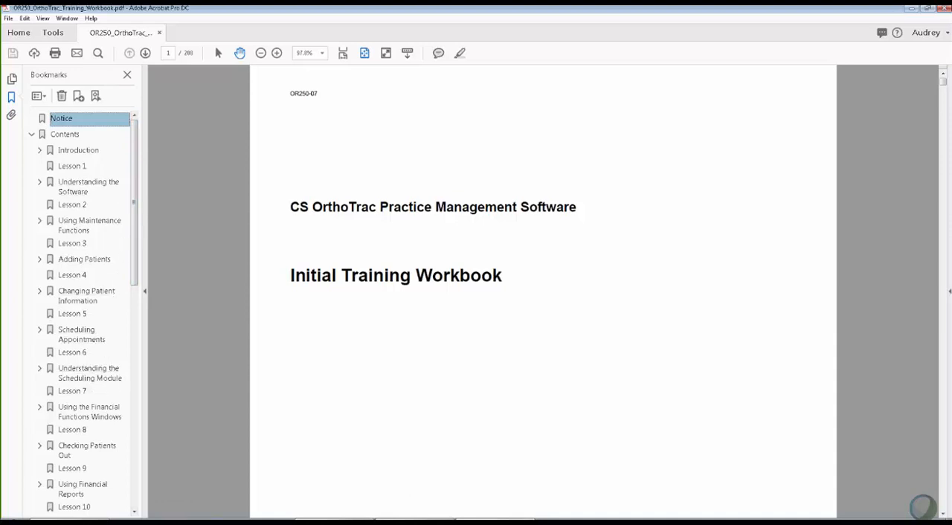
mouse_move(87, 340)
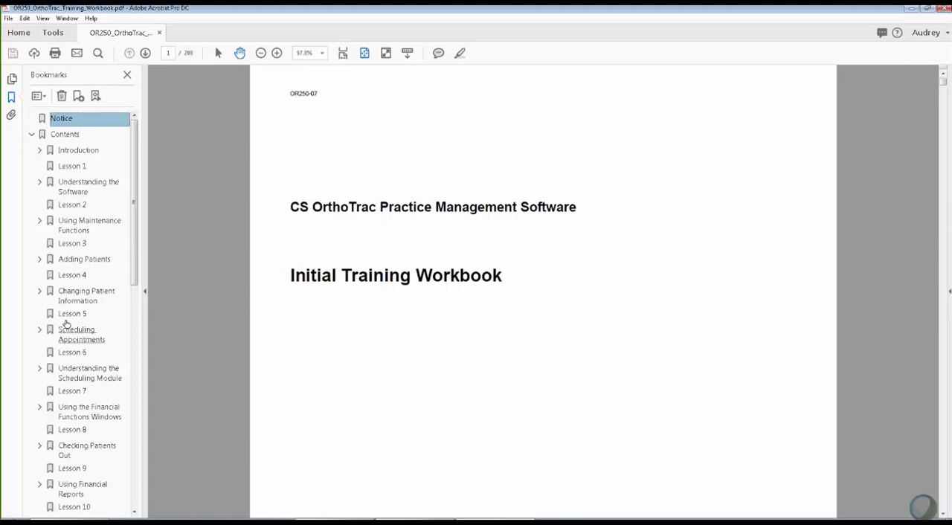
Jump to Lesson 5, Scheduling Appointments (page 33), via its bookmark
left_click(81, 333)
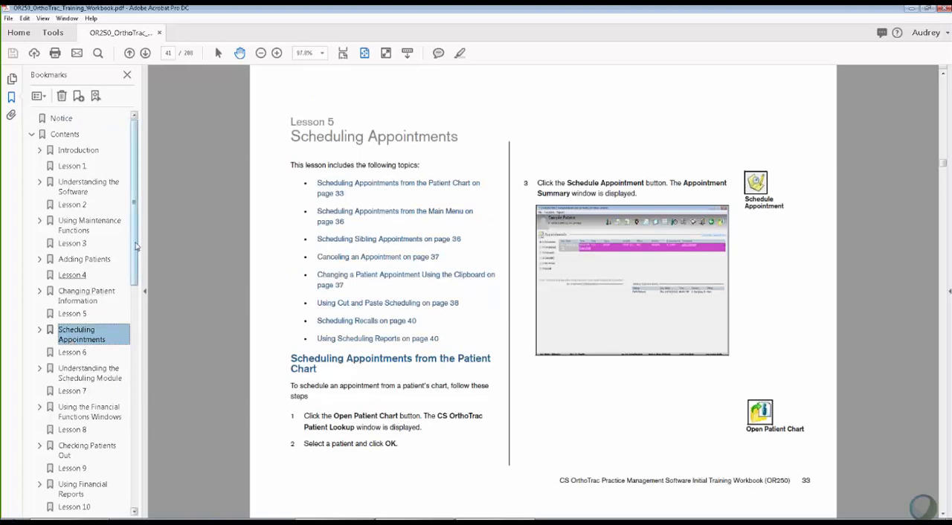
Jump to Lesson 6, Understanding the Scheduling Module (page 49), from the Bookmarks panel
scroll("down", 3)
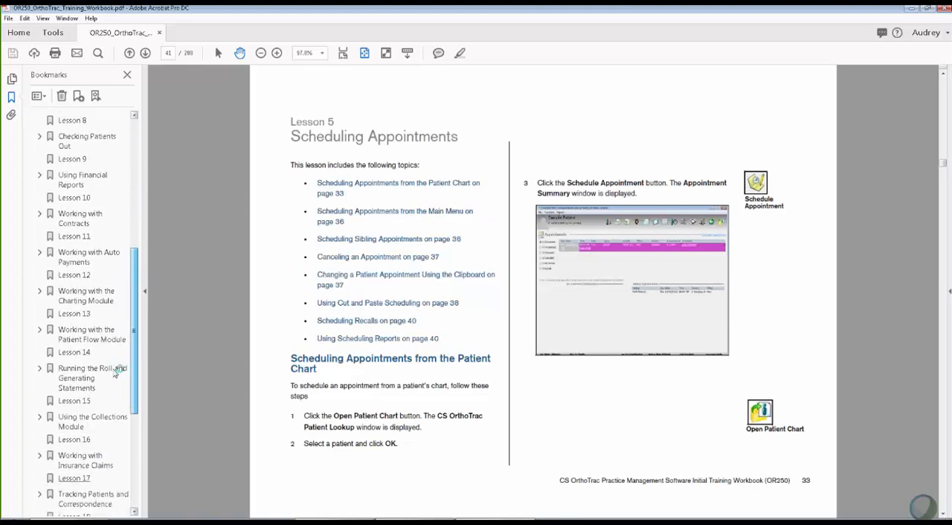
scroll("down", 3)
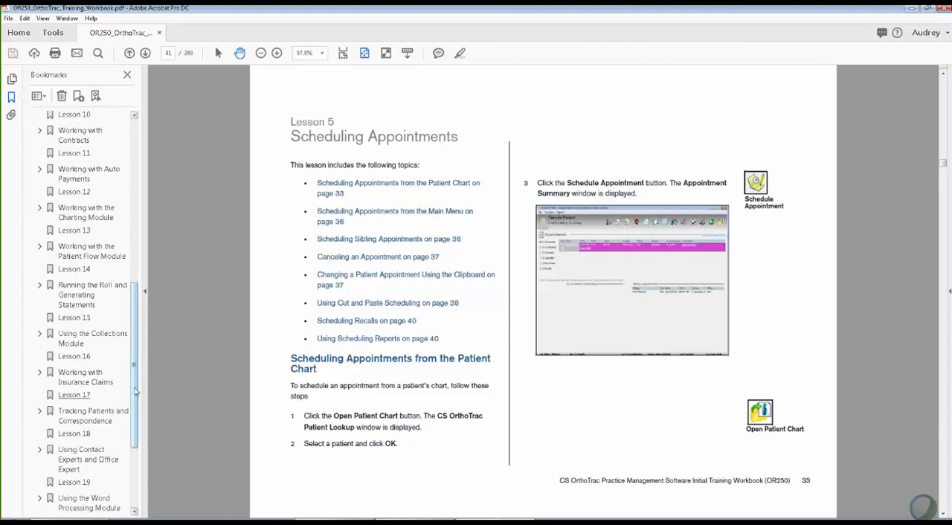
scroll("down", 3)
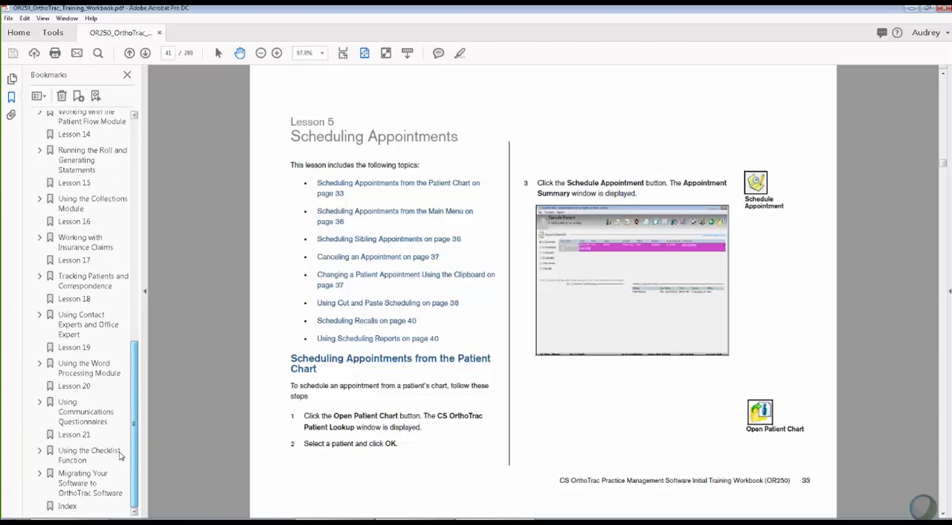
left_click(72, 293)
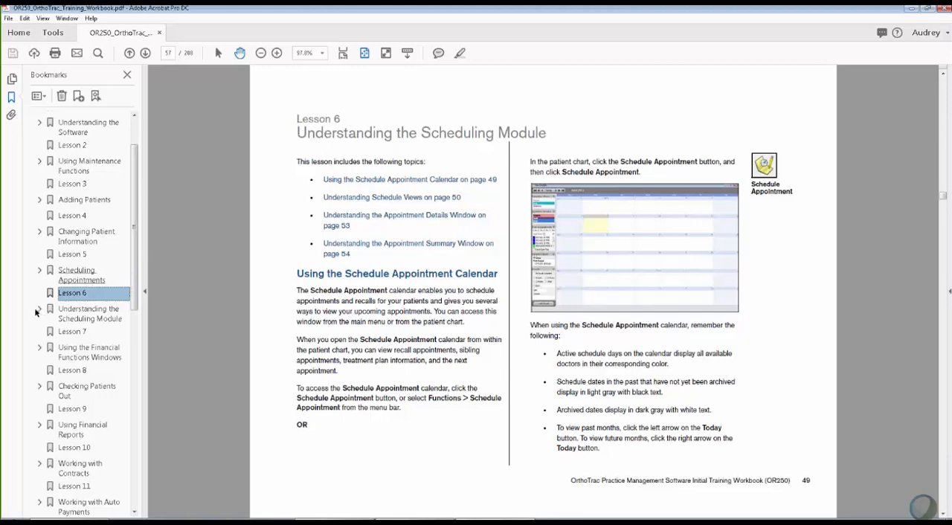
Expand the Scheduling Appointments bookmark and go to its Skill Sharpeners page (page 47)
left_click(39, 274)
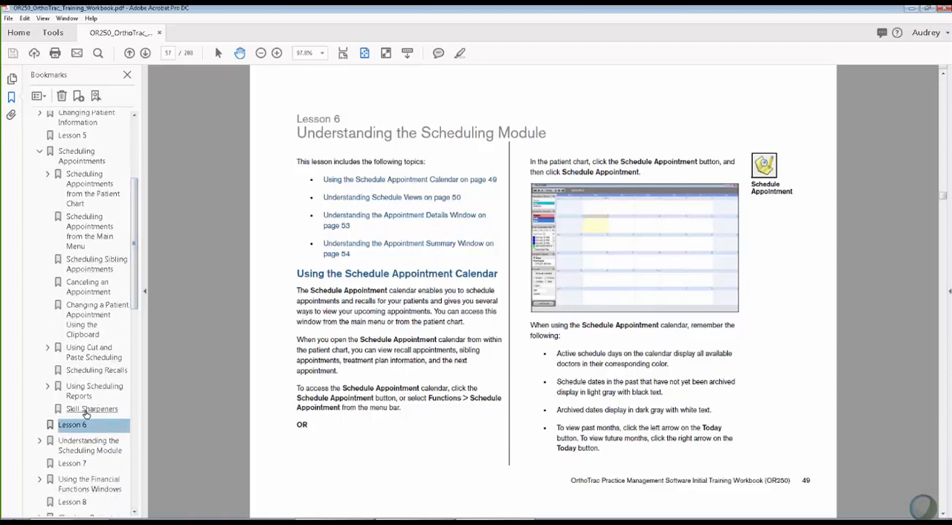
left_click(92, 409)
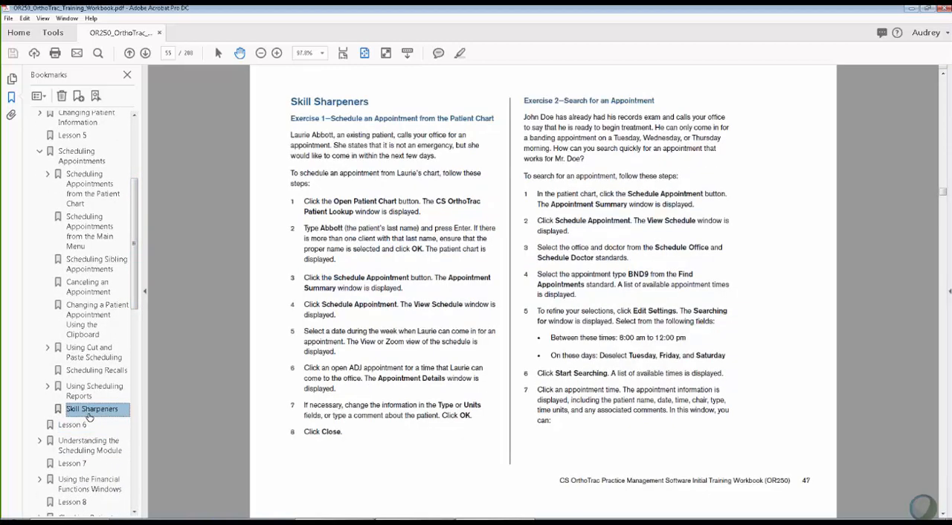